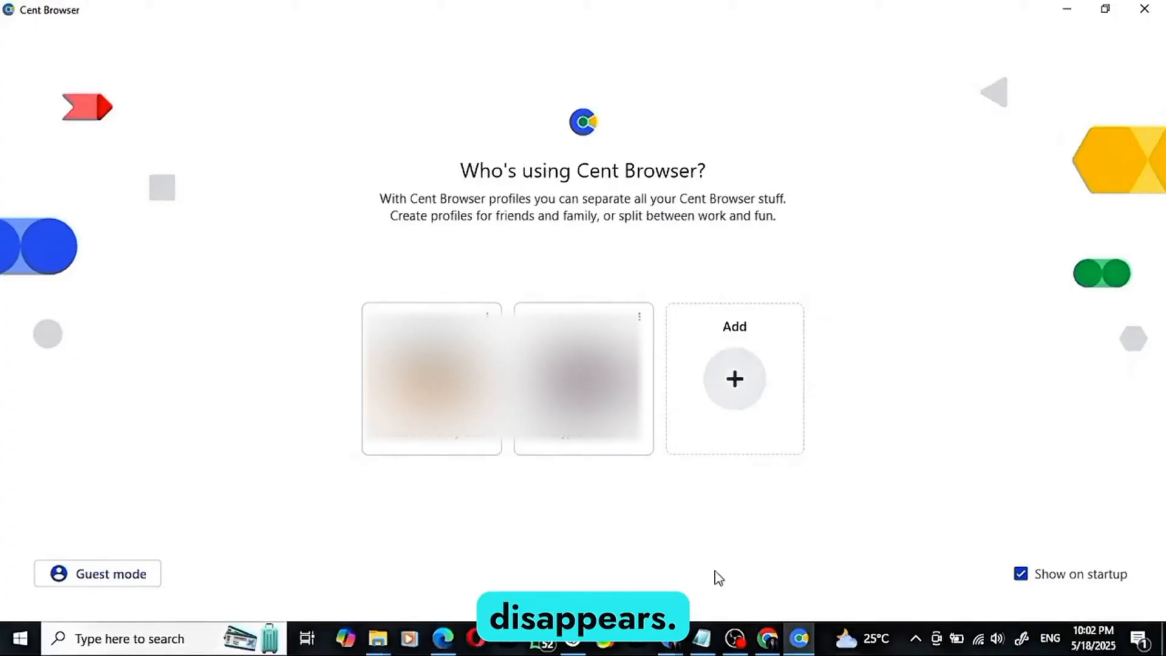
pyautogui.moveTo(762, 343)
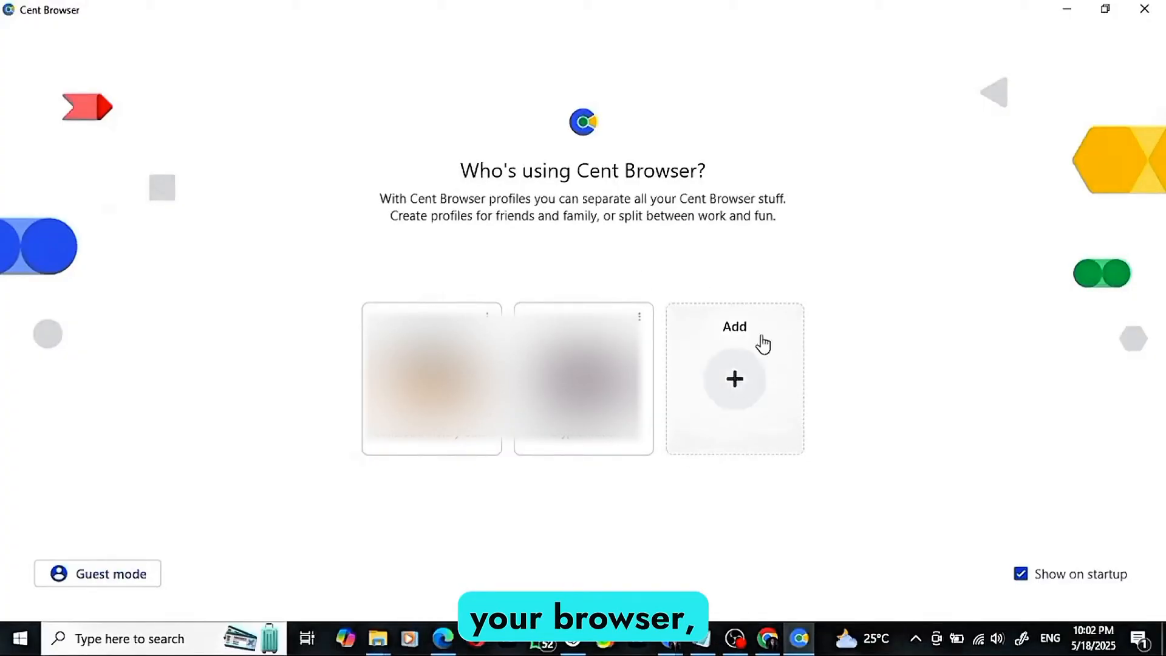
pyautogui.moveTo(726, 362)
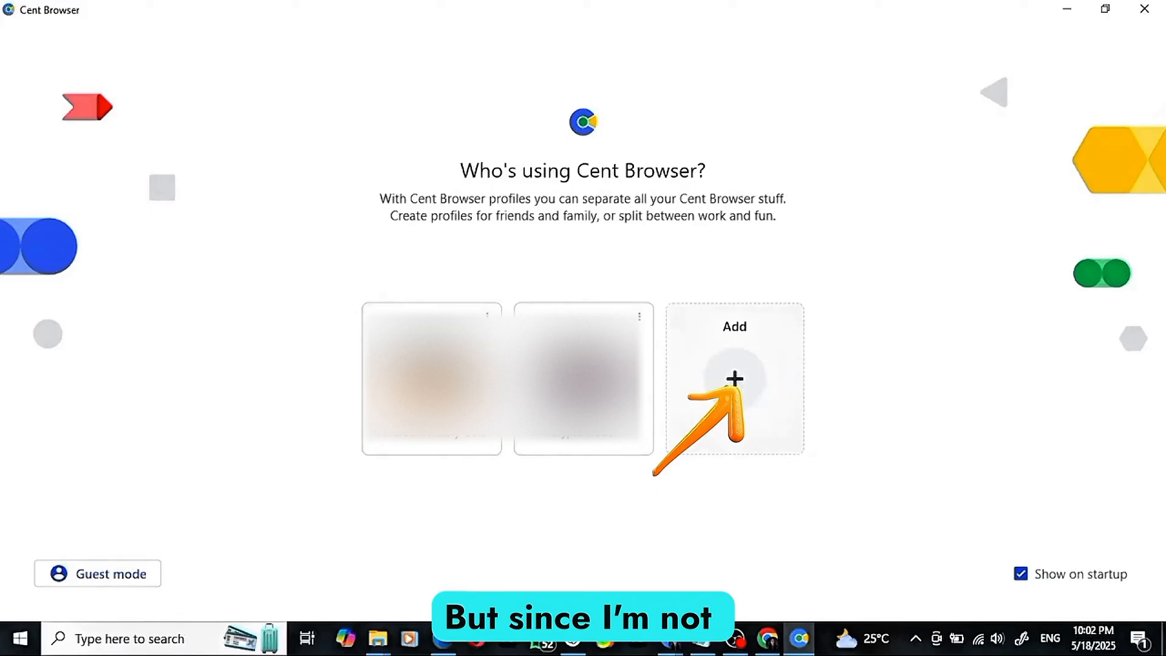
# Add a new browser profile from the 'Who's using Cent Browser?' picker
pyautogui.click(733, 379)
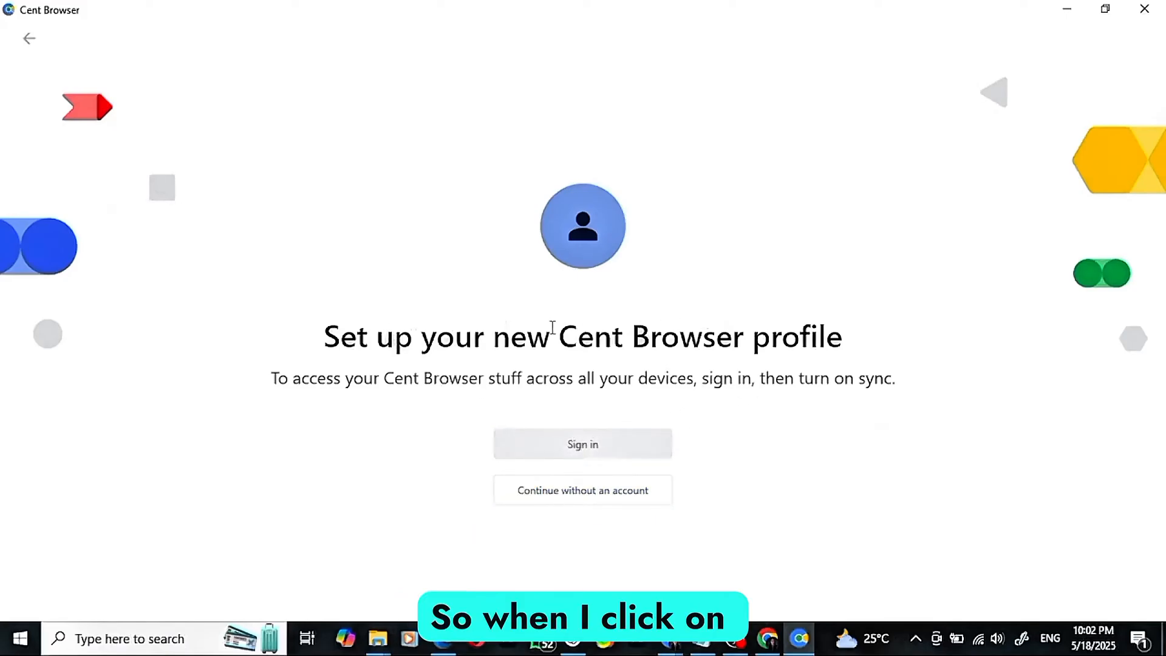
# Sign the new profile in with the Google account email and password
pyautogui.click(582, 444)
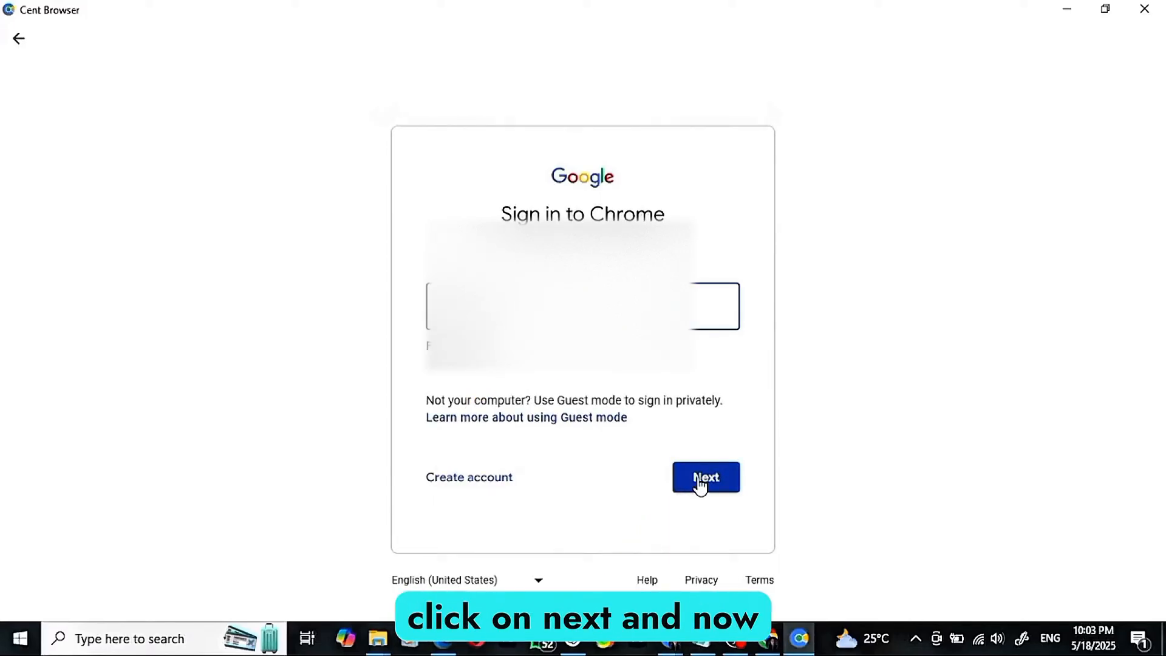
pyautogui.click(704, 476)
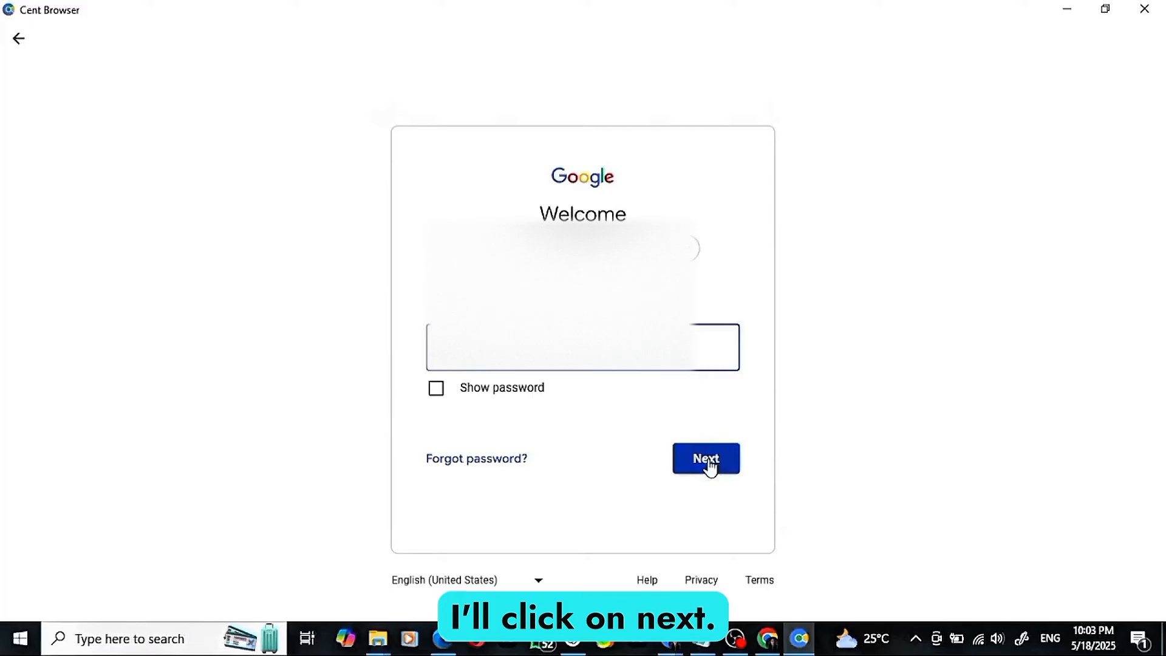
pyautogui.click(705, 458)
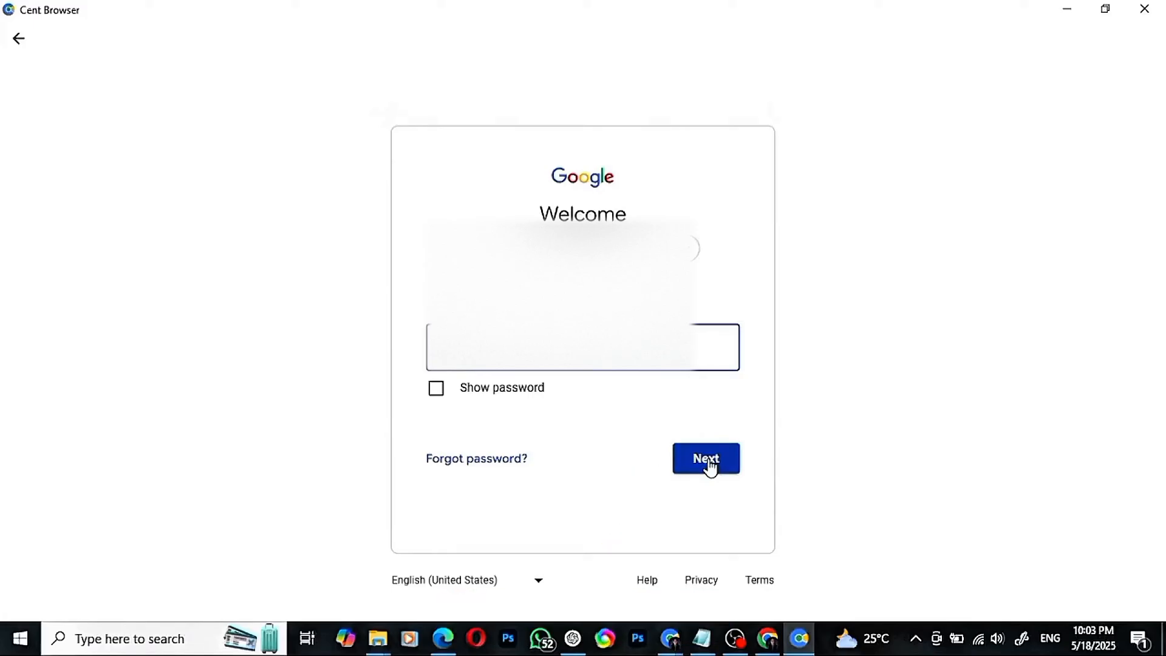
pyautogui.click(705, 458)
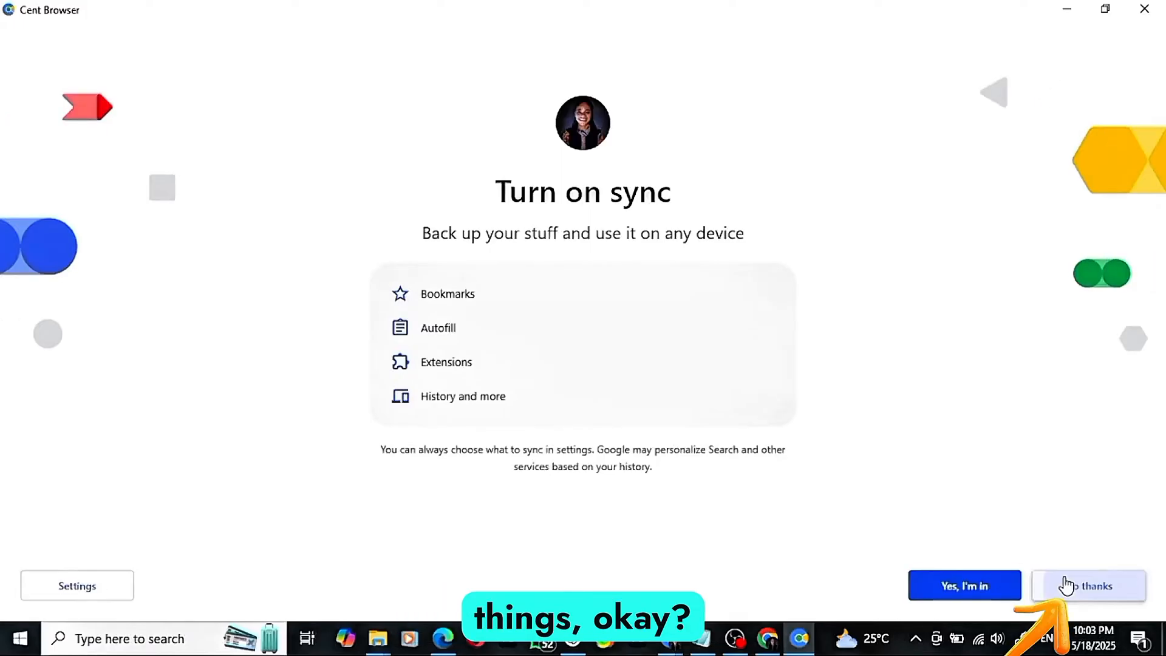
# Decline Turn on sync and finish the Customize profile screen with Done
pyautogui.click(1088, 586)
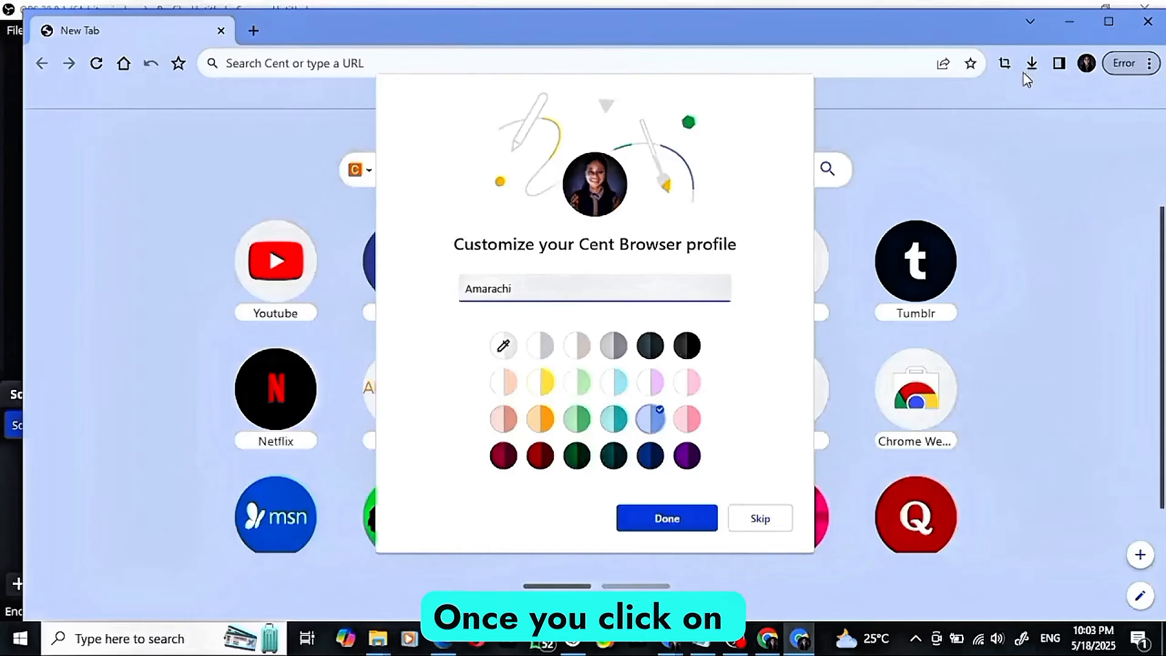
pyautogui.click(666, 518)
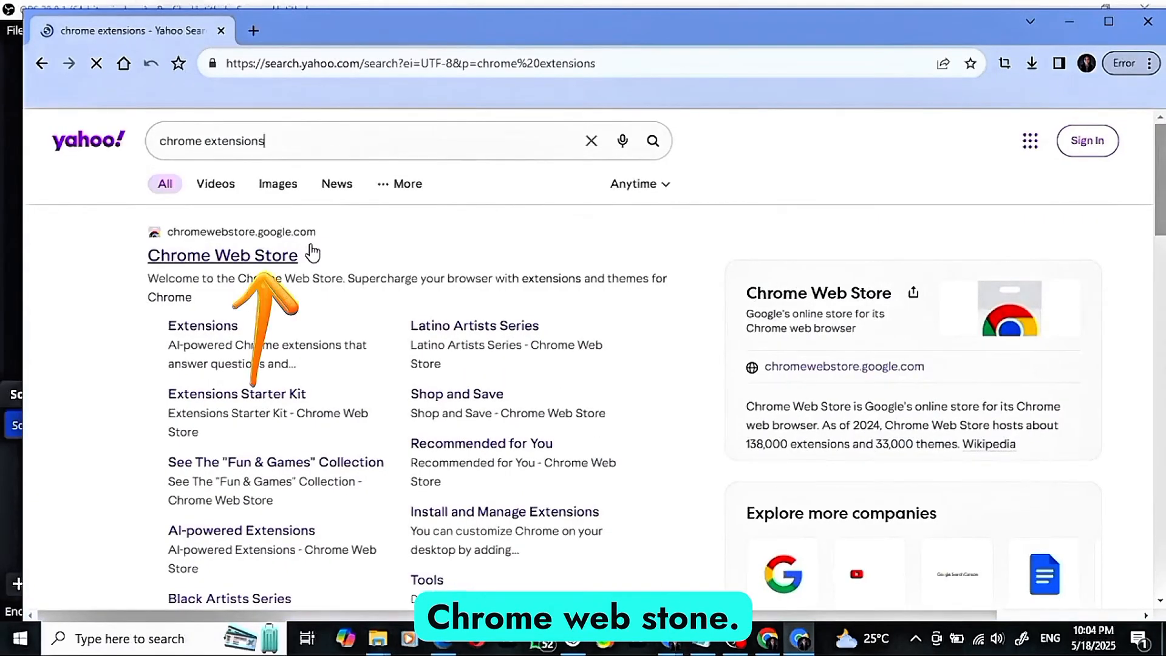
# Search the Chrome Web Store for 'quilbot' and add the QuillBot extension
pyautogui.click(223, 255)
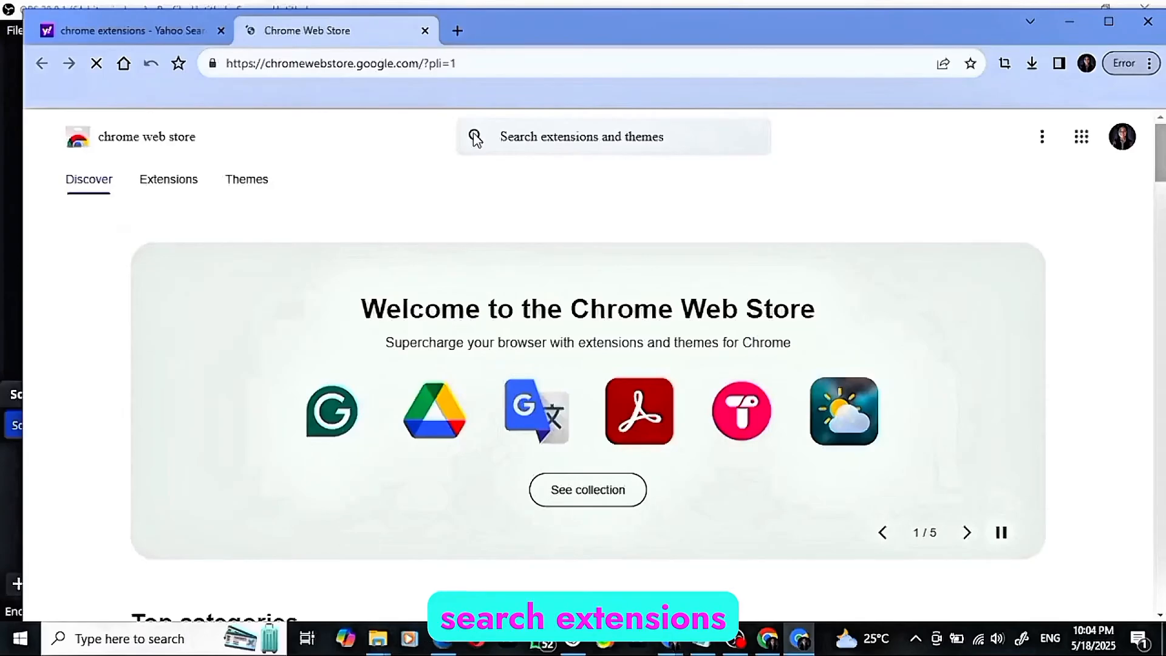
pyautogui.click(612, 136)
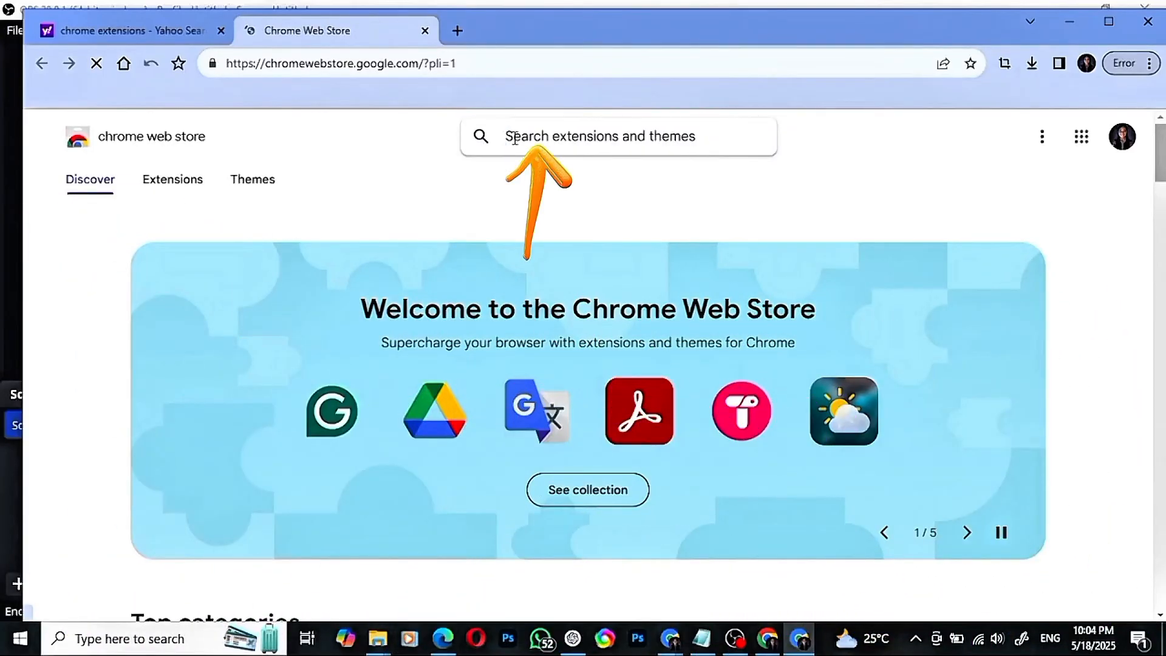
pyautogui.write('quilbot')
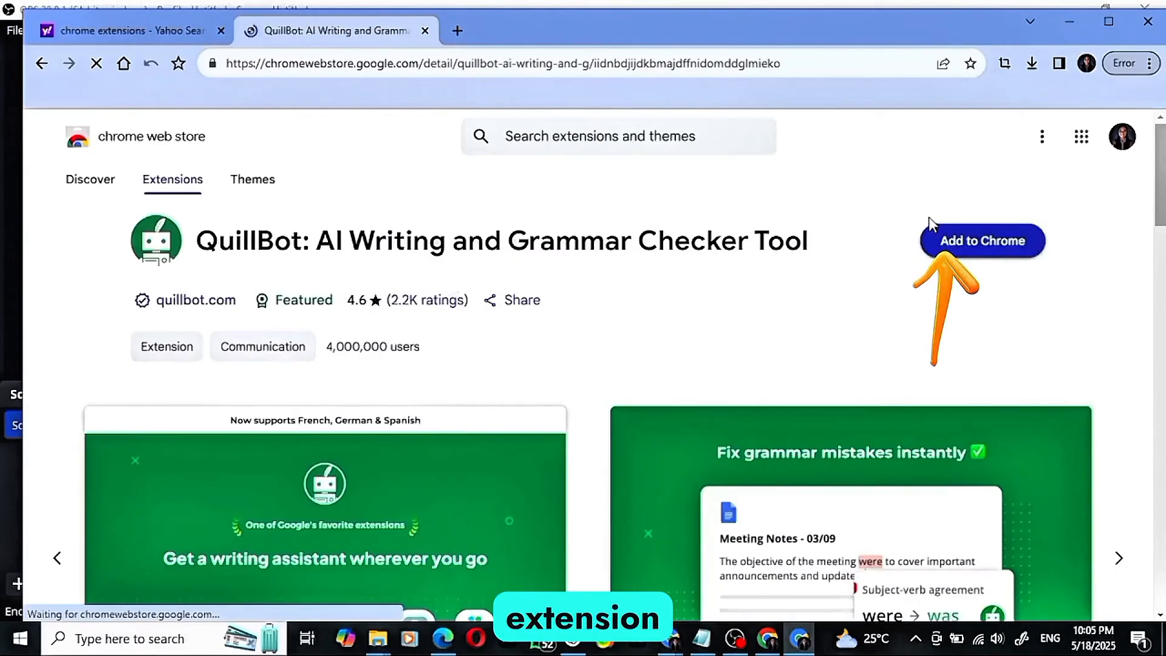
pyautogui.click(981, 240)
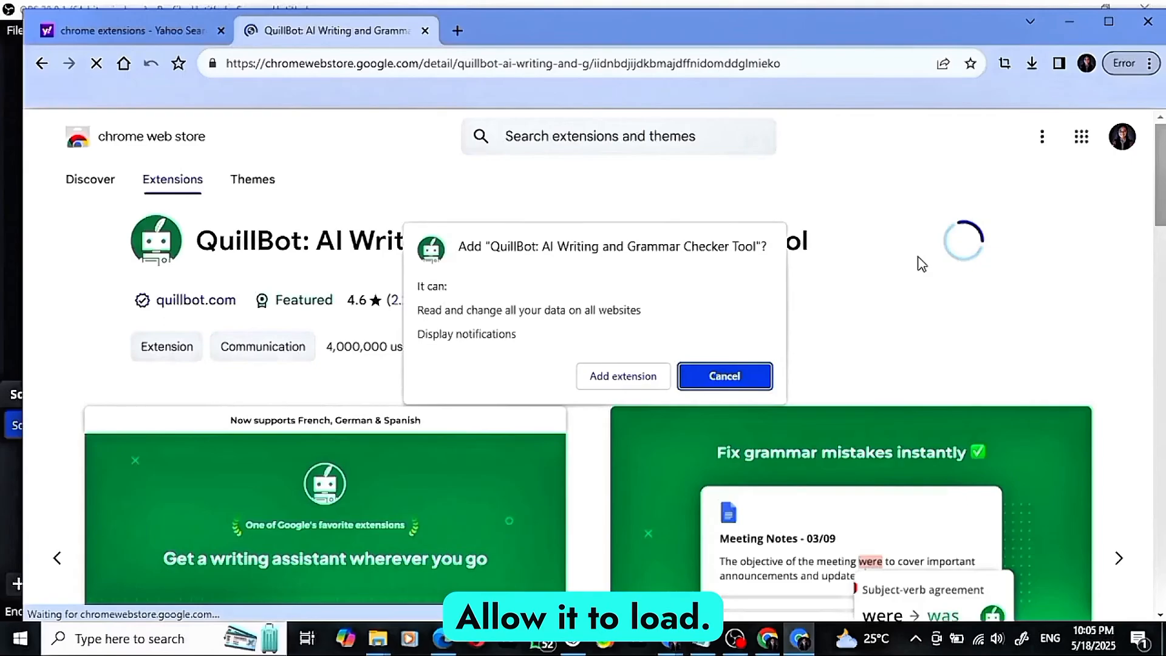
pyautogui.click(723, 375)
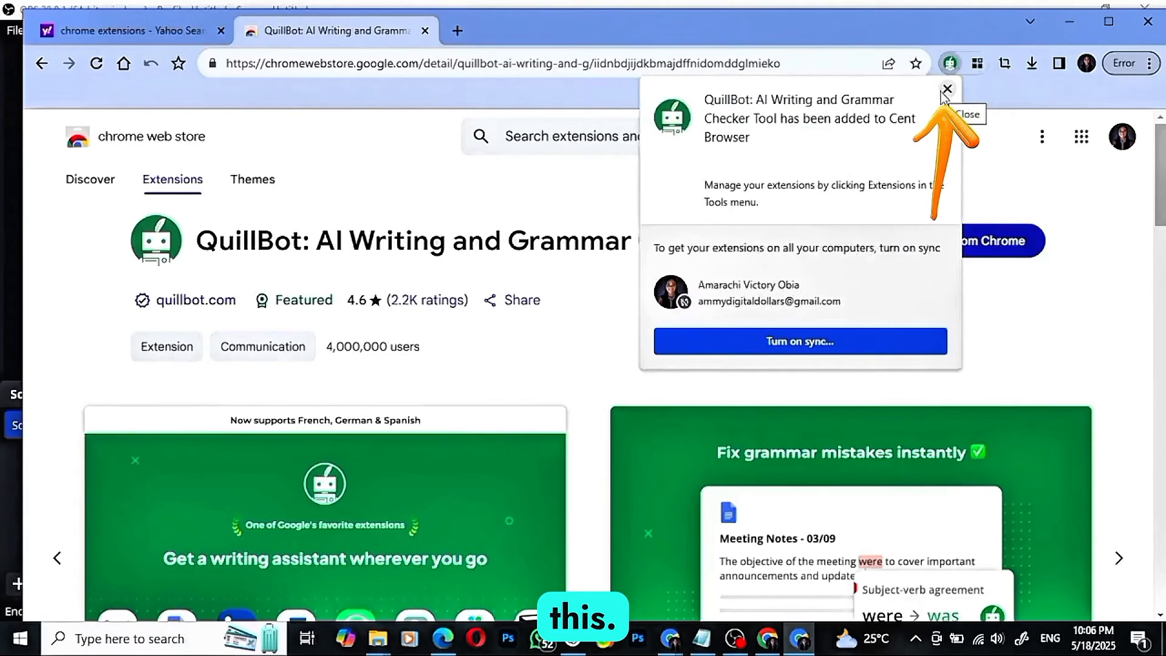
pyautogui.click(947, 89)
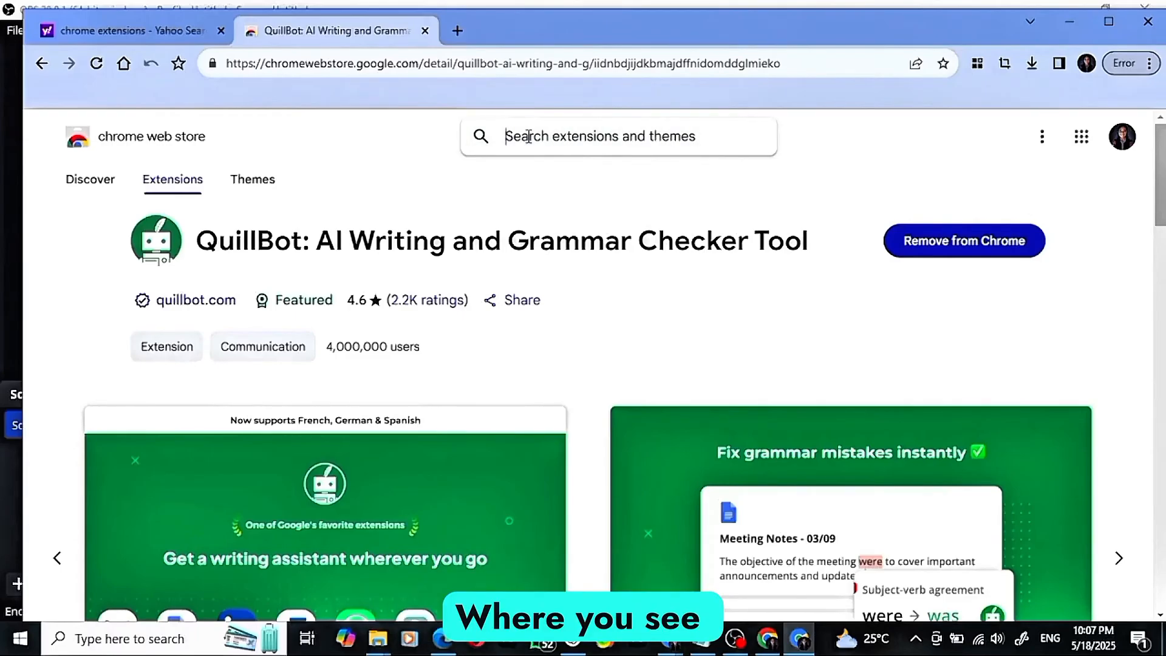
# Search 'viole' and add the Violentmonkey extension, dismissing the added notice
pyautogui.write('violent monkey')
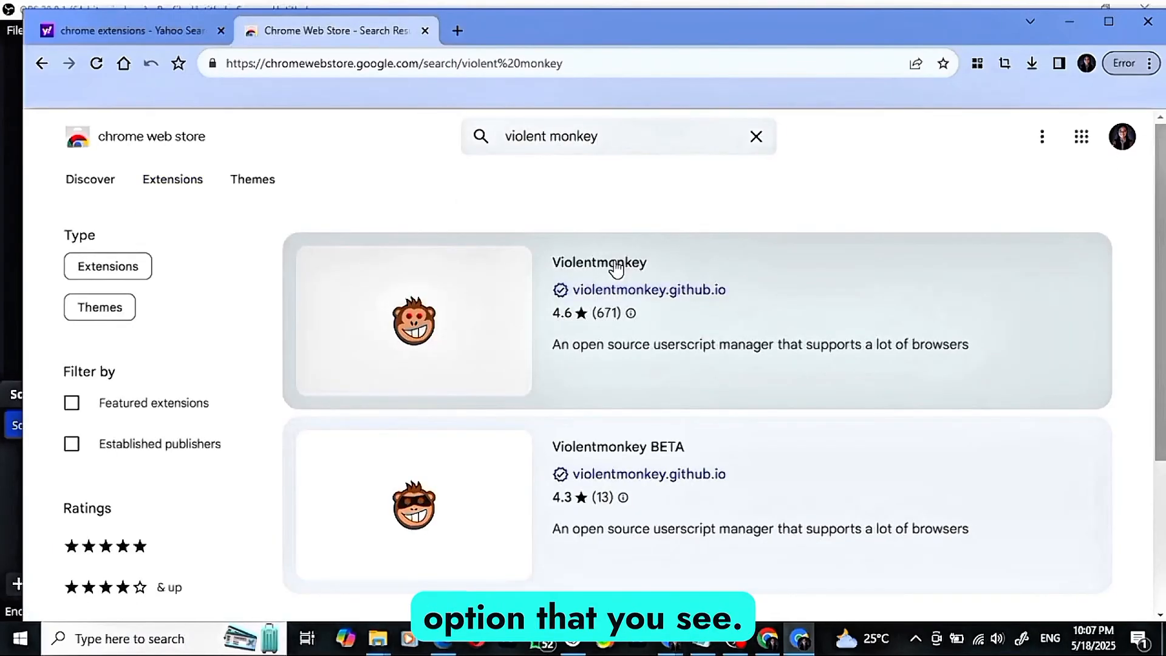
pyautogui.click(600, 263)
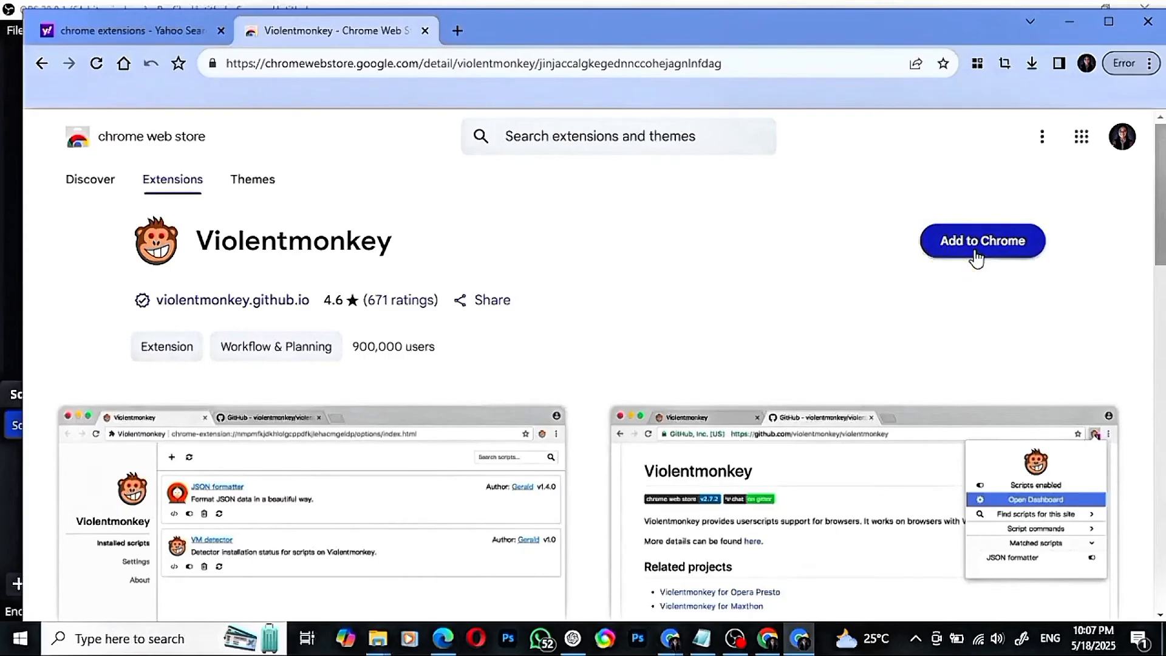
pyautogui.click(981, 241)
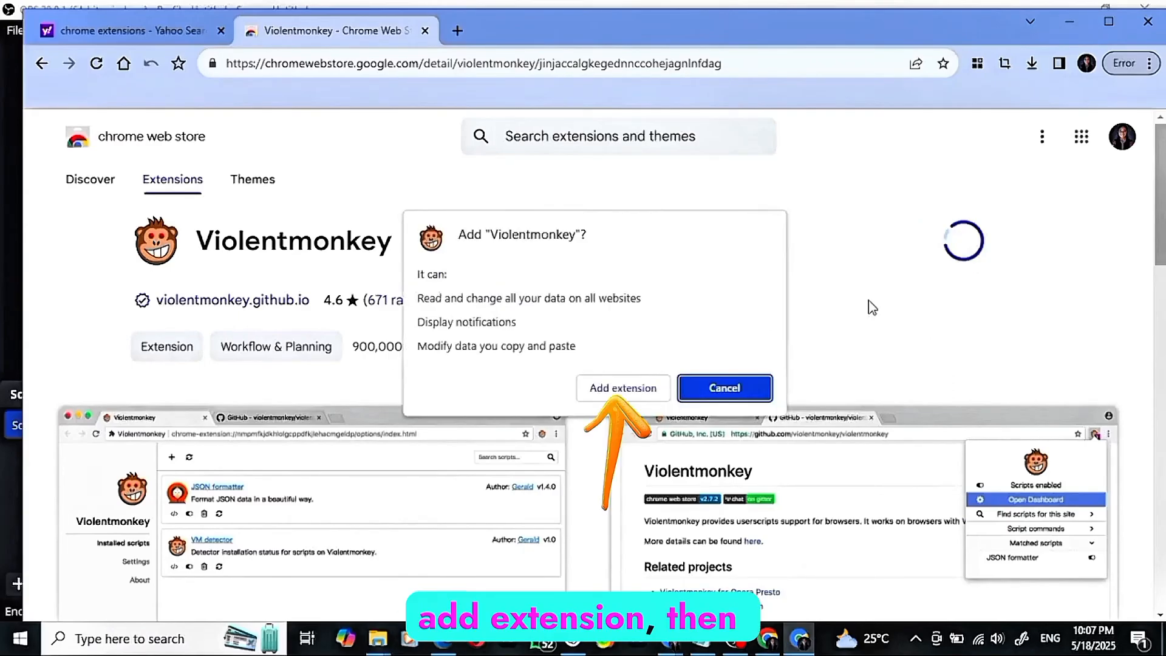
pyautogui.click(622, 387)
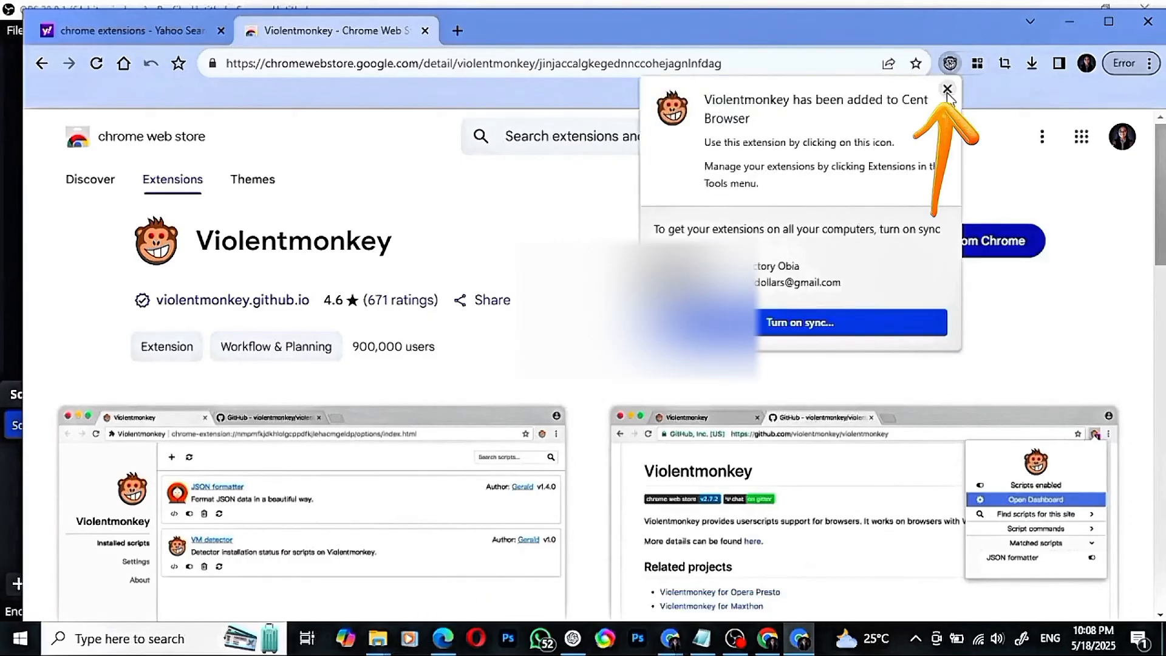
pyautogui.click(948, 89)
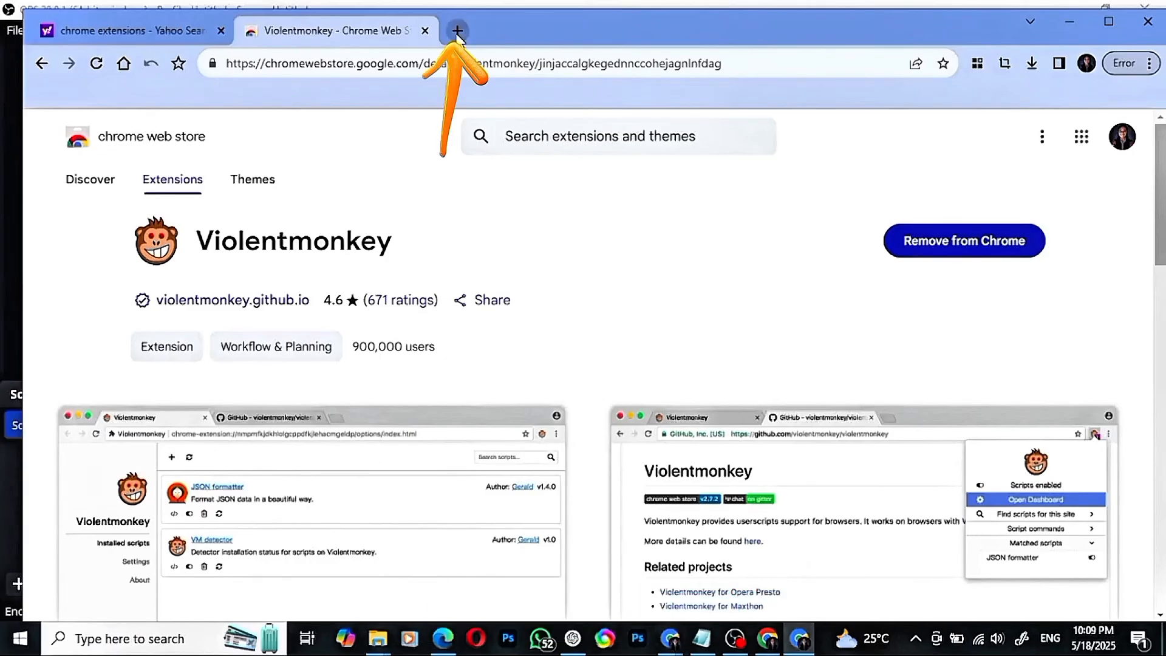
# Go to greasyfork.org in a new tab and search 'quillbo premium unlo'
pyautogui.click(456, 30)
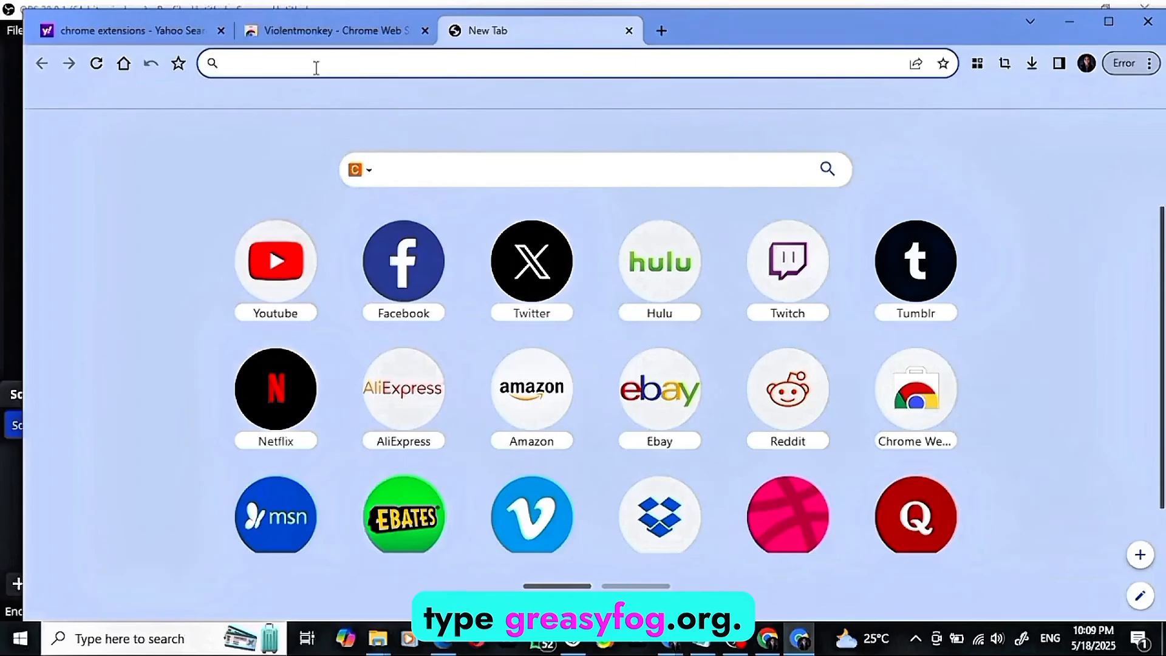
pyautogui.write('greasyfork.org')
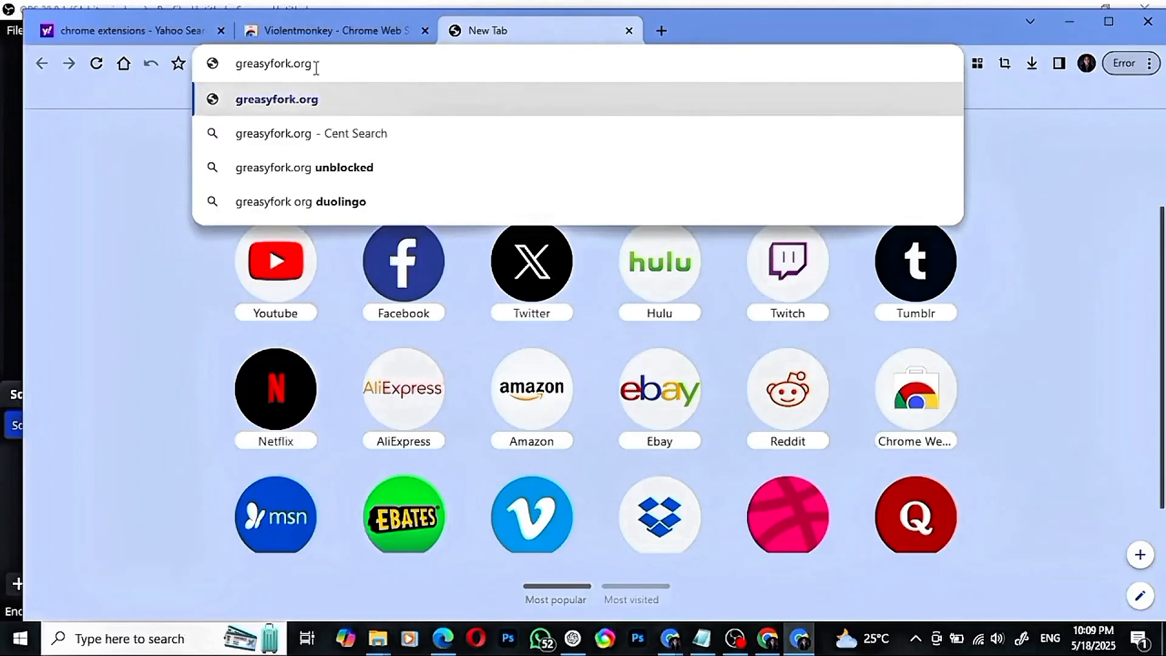
pyautogui.click(276, 99)
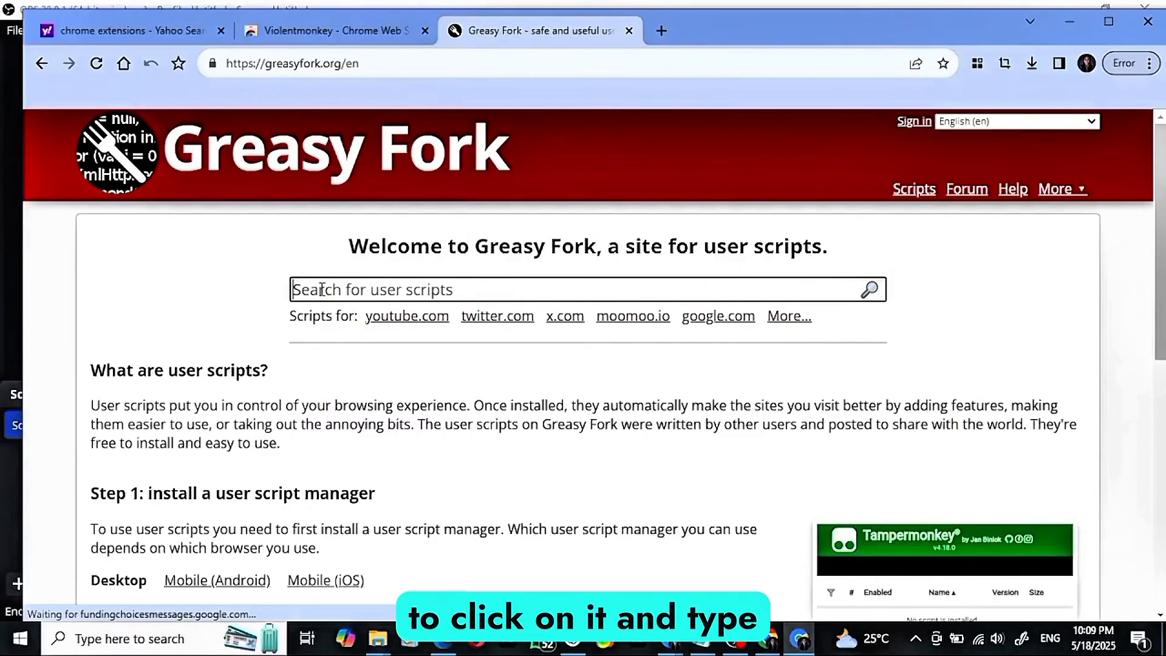
pyautogui.write('quillbo premium unlocker')
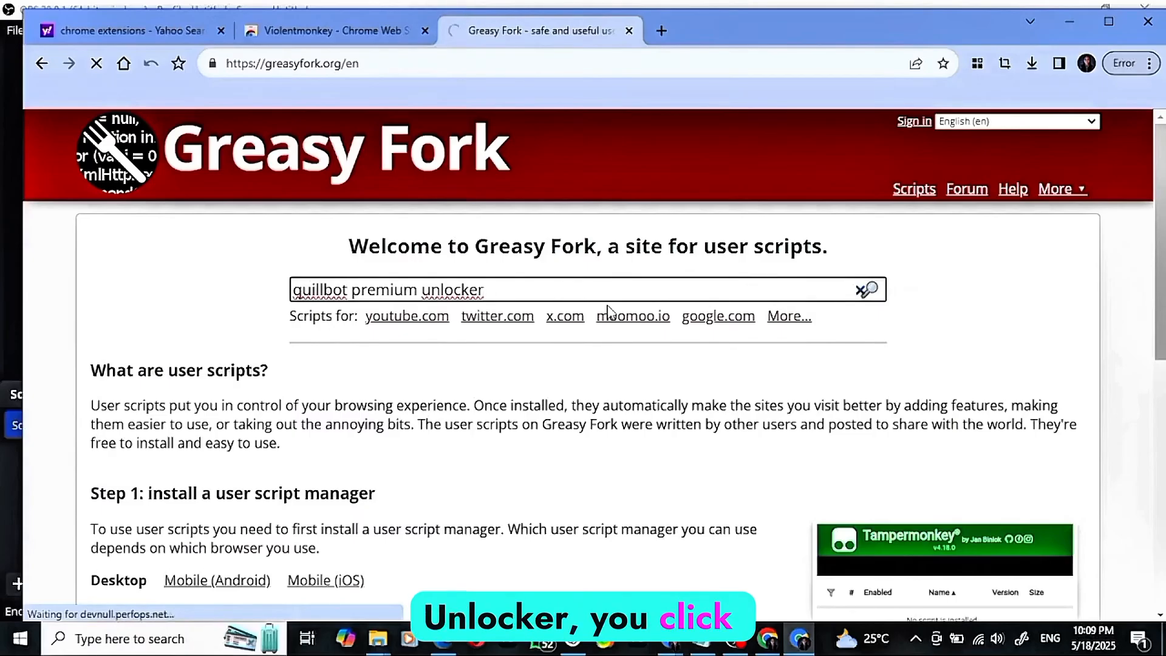
pyautogui.click(868, 289)
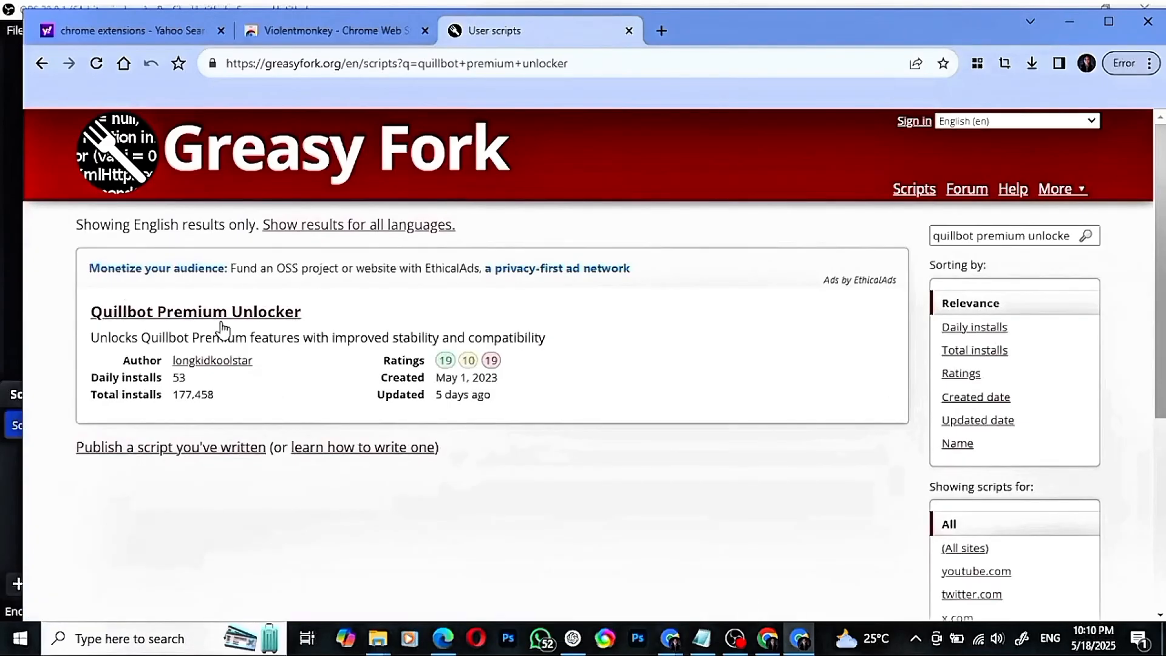
# Open the Quillbot Premium Unlocker script page and confirm its install in Violentmonkey
pyautogui.click(195, 312)
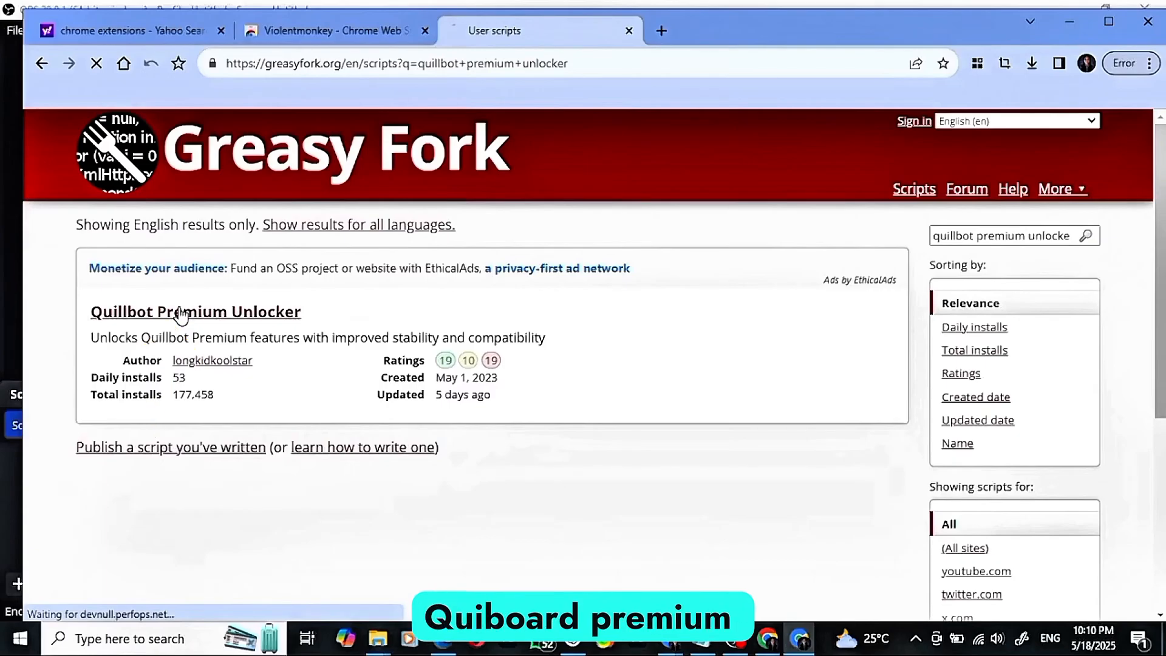
pyautogui.click(195, 311)
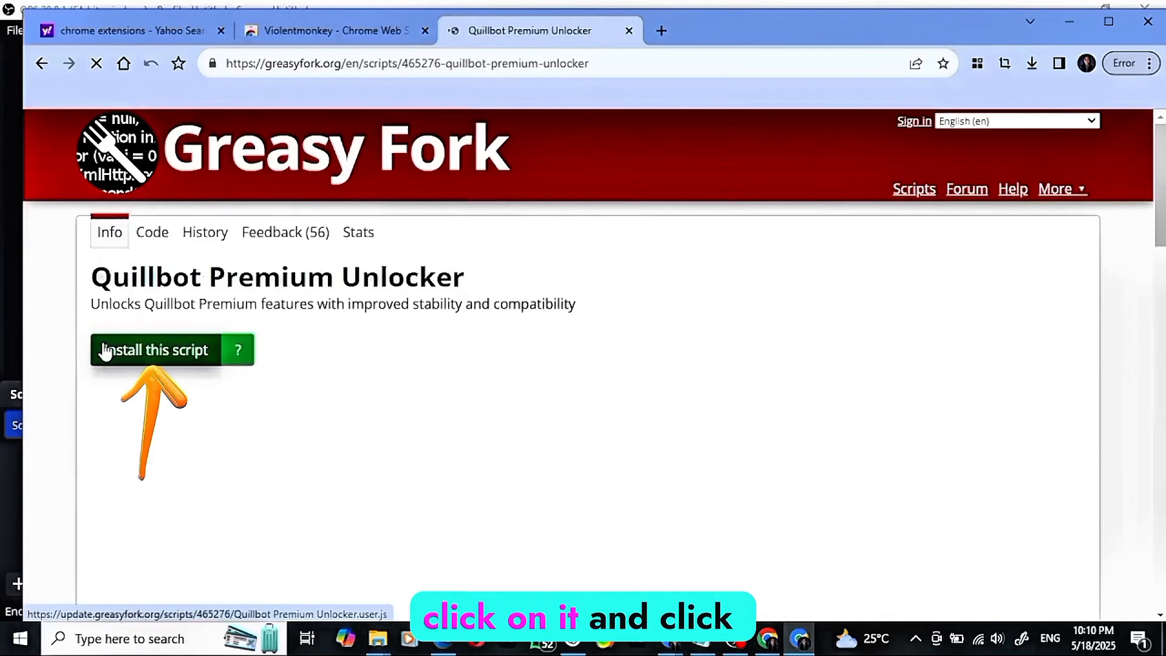
pyautogui.click(155, 350)
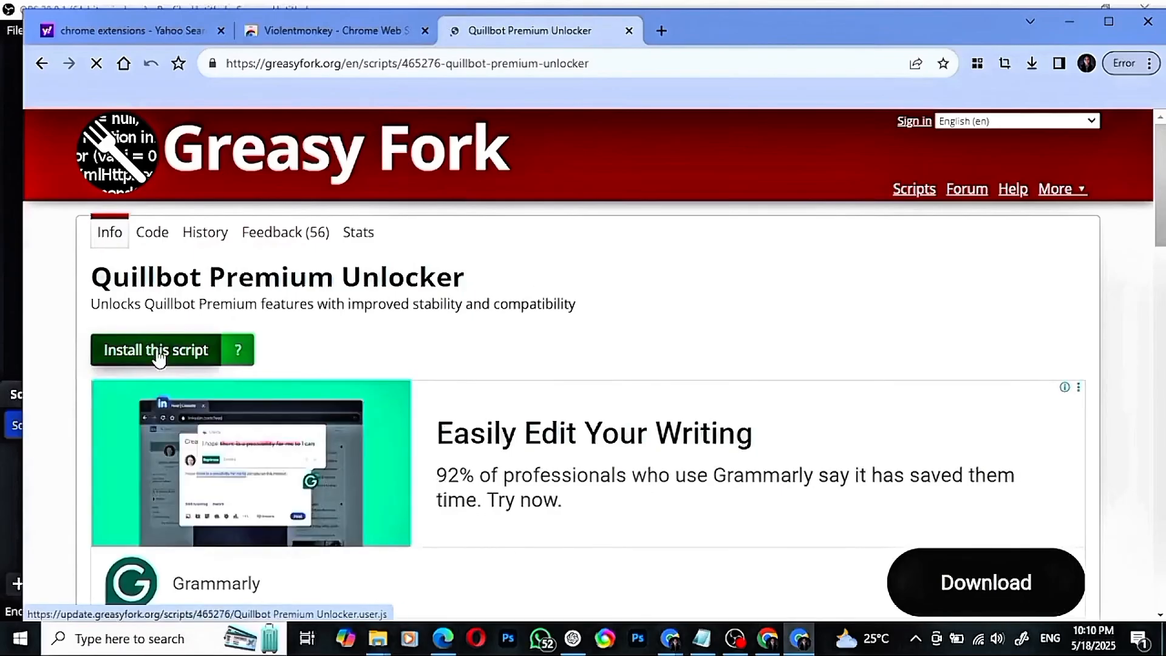
pyautogui.click(156, 350)
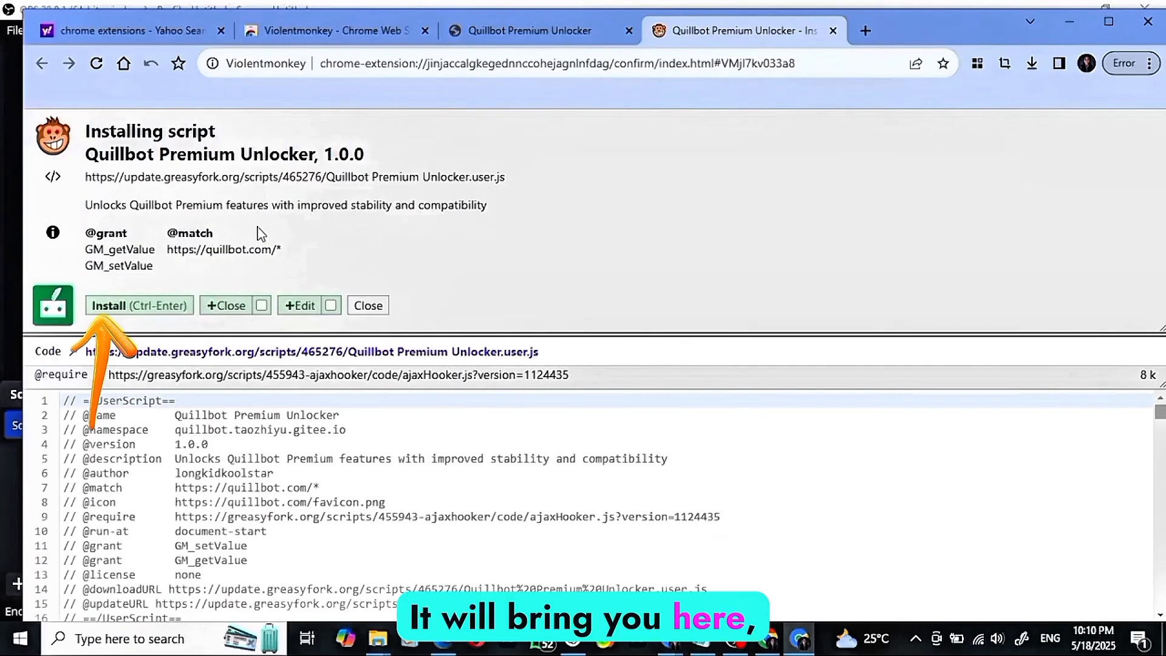
pyautogui.moveTo(132, 290)
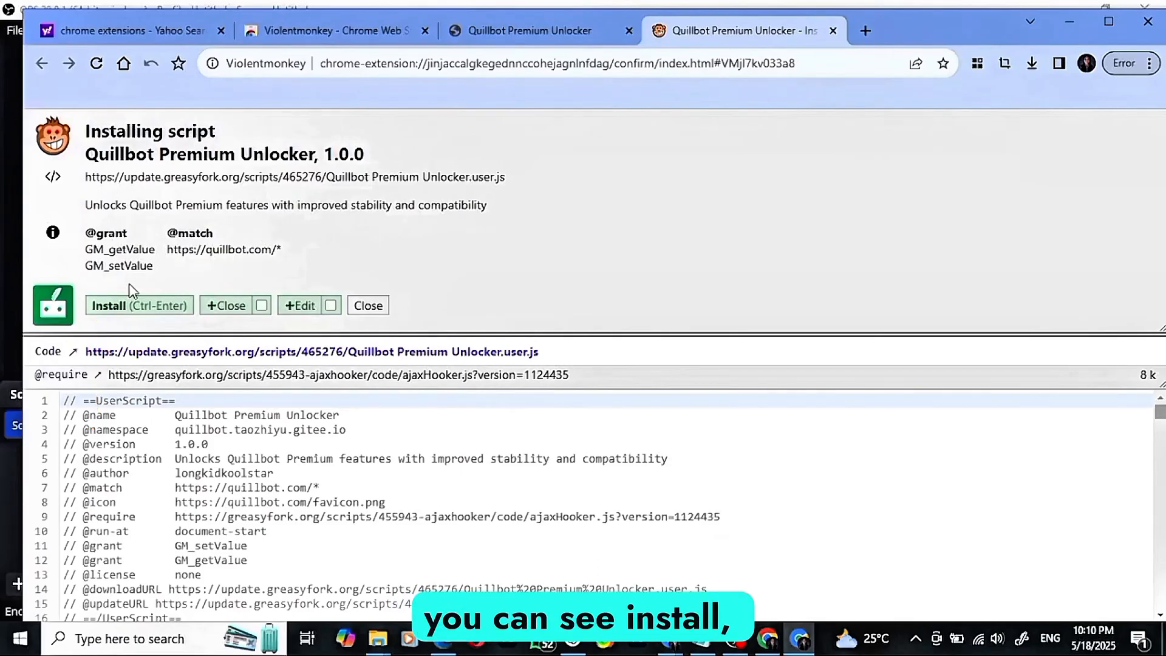
pyautogui.click(138, 305)
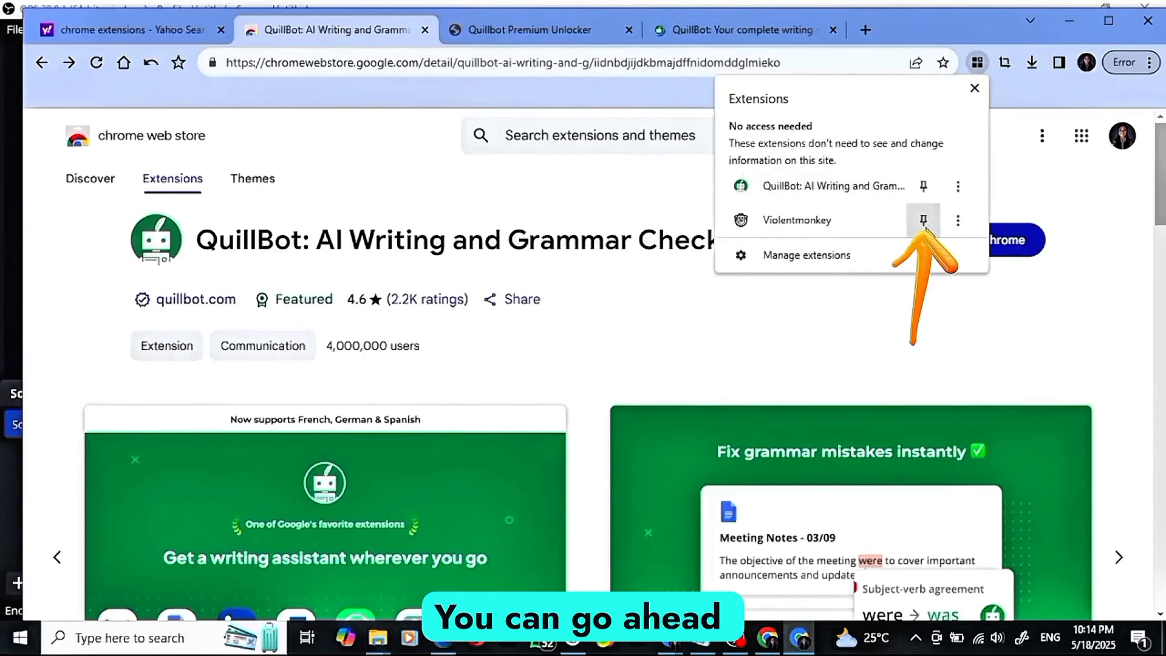
# Pin Violentmonkey from the Extensions menu, then close the menu
pyautogui.click(923, 219)
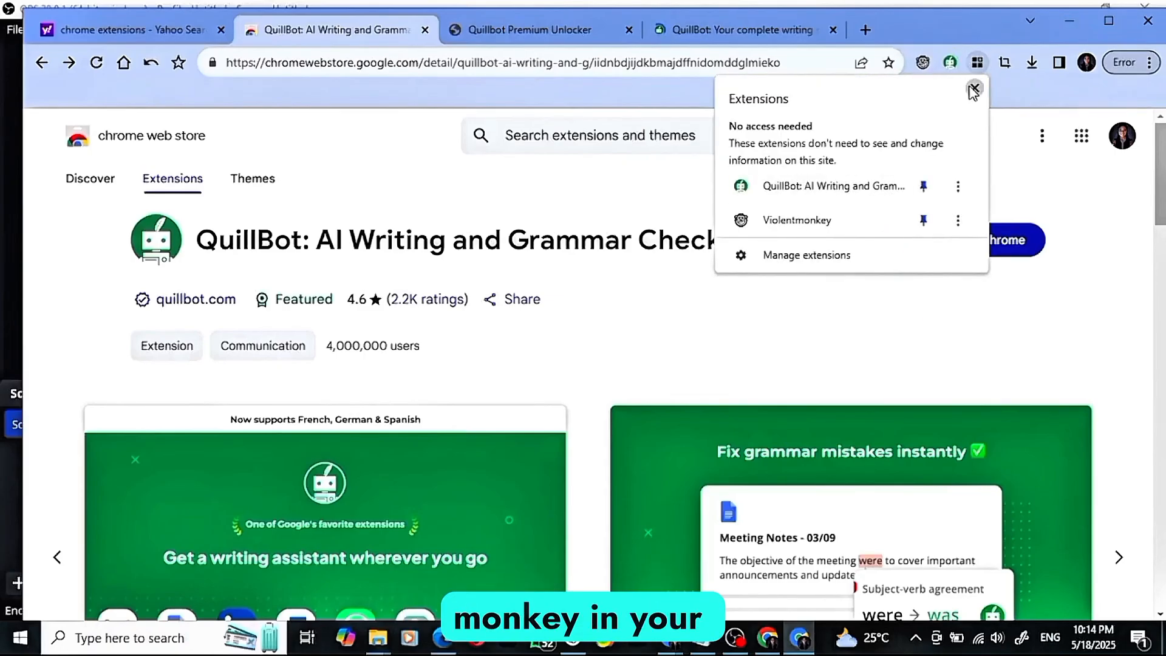
pyautogui.click(743, 30)
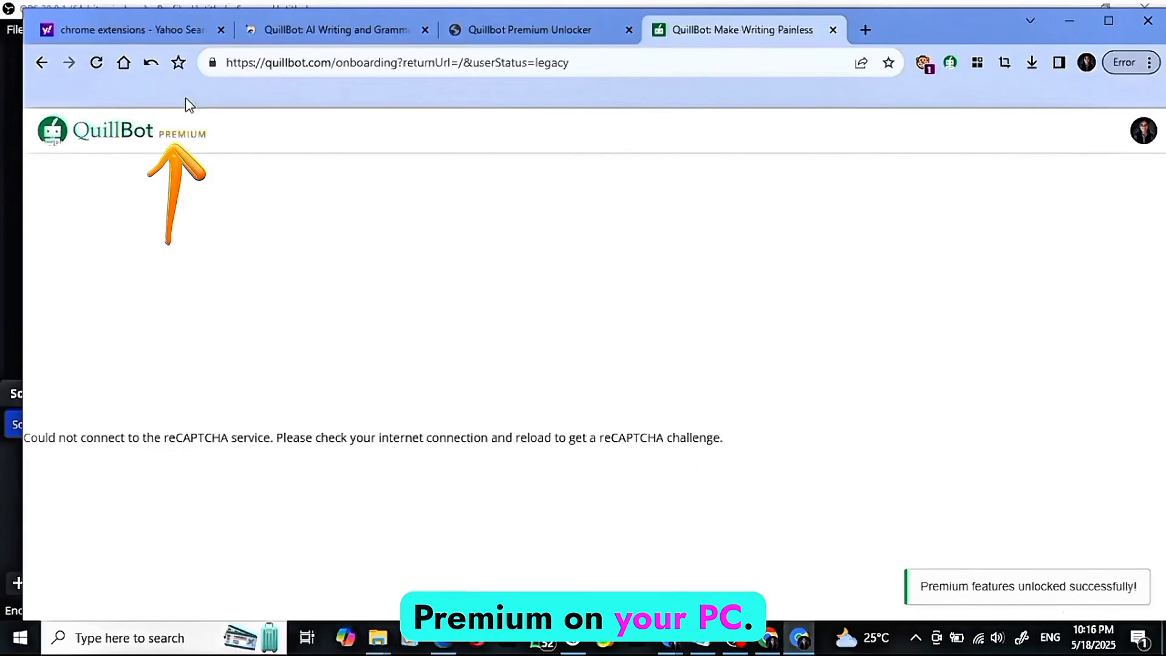
# Reload the QuillBot onboarding tab with the browser's Reload button
pyautogui.click(96, 62)
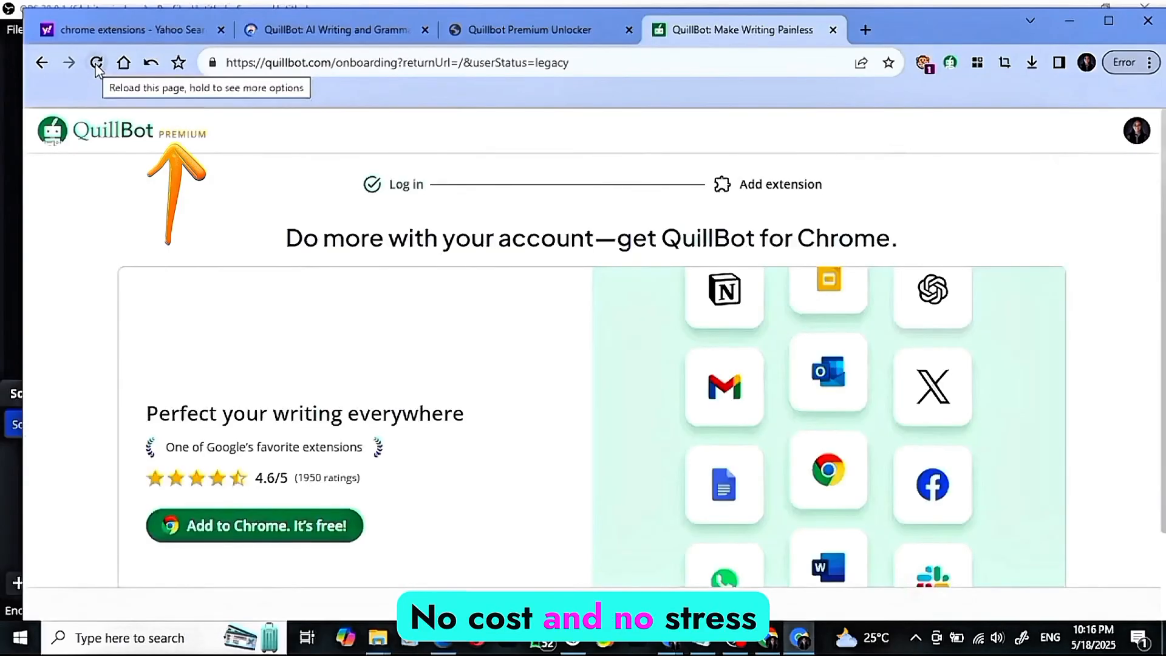